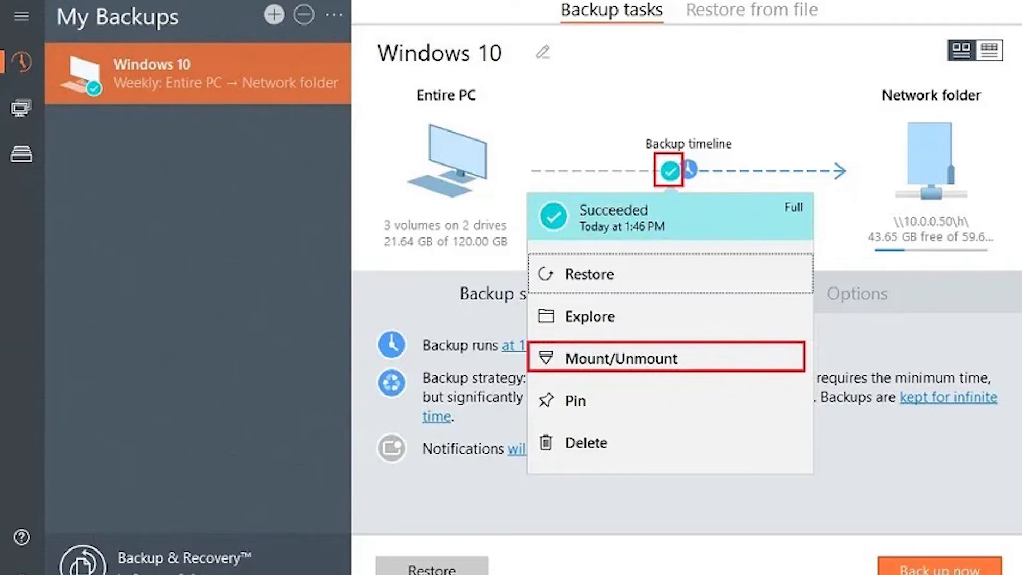
Choose a drive letter from the Mount point list for the [No label] volume.
click(622, 358)
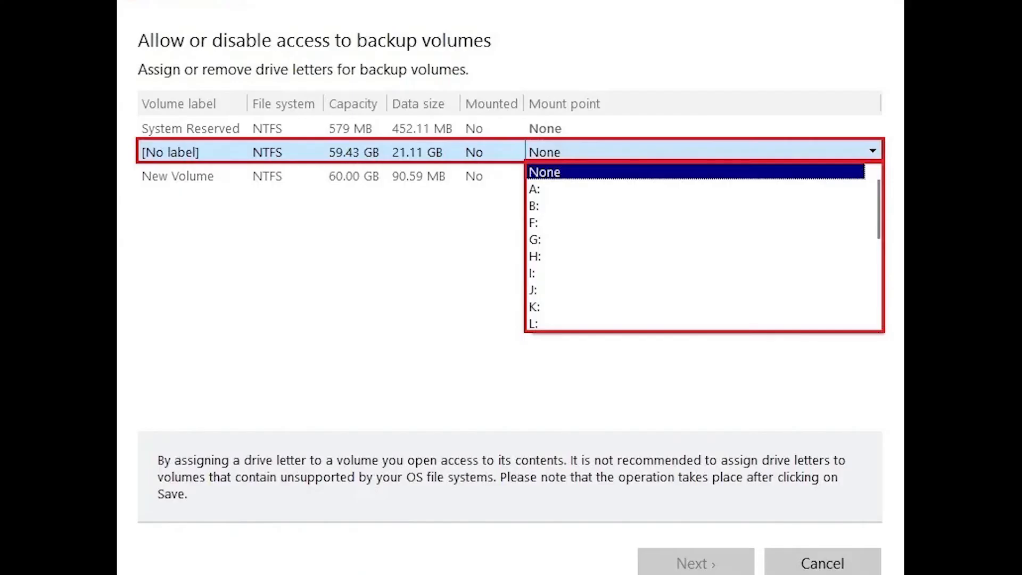